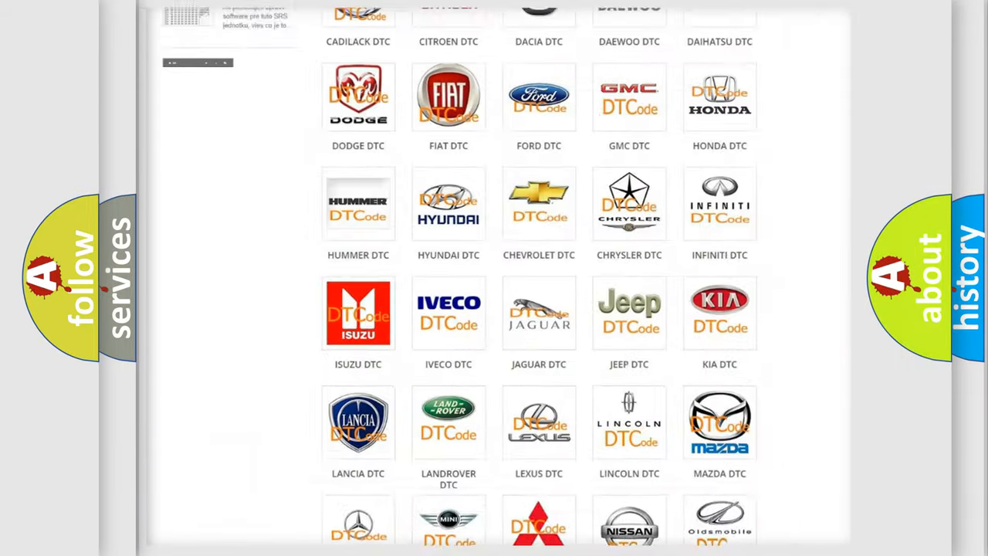
Step: Browse the Ford DTC list on airbagreset.sk, showing codes such as B0001:11 and B1353
scroll(up, 3)
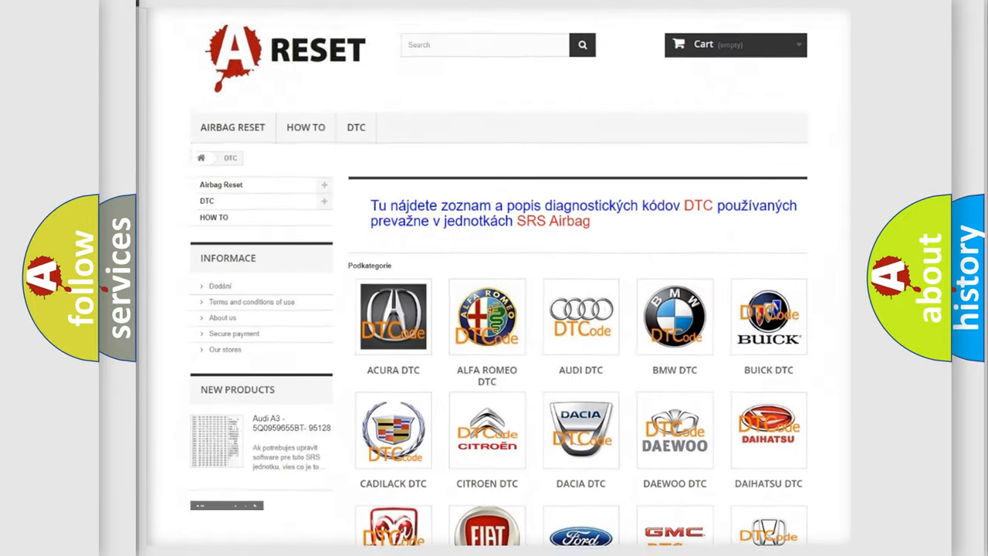
scroll(down, 3)
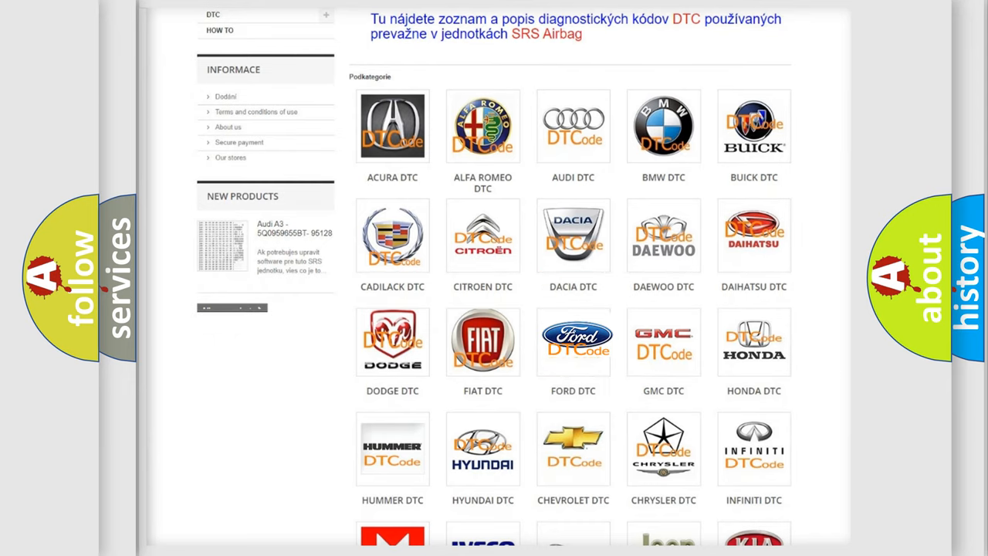
click(573, 341)
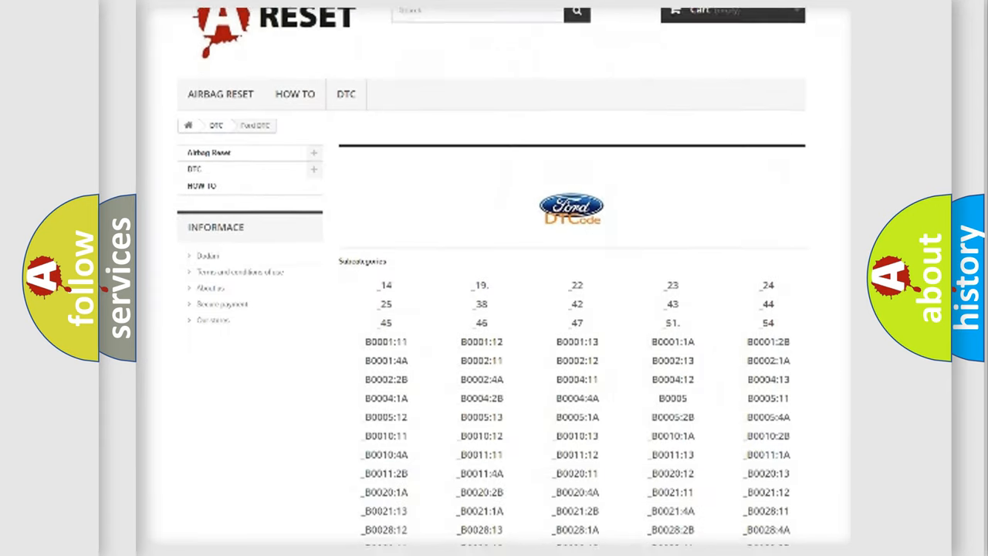
scroll(down, 3)
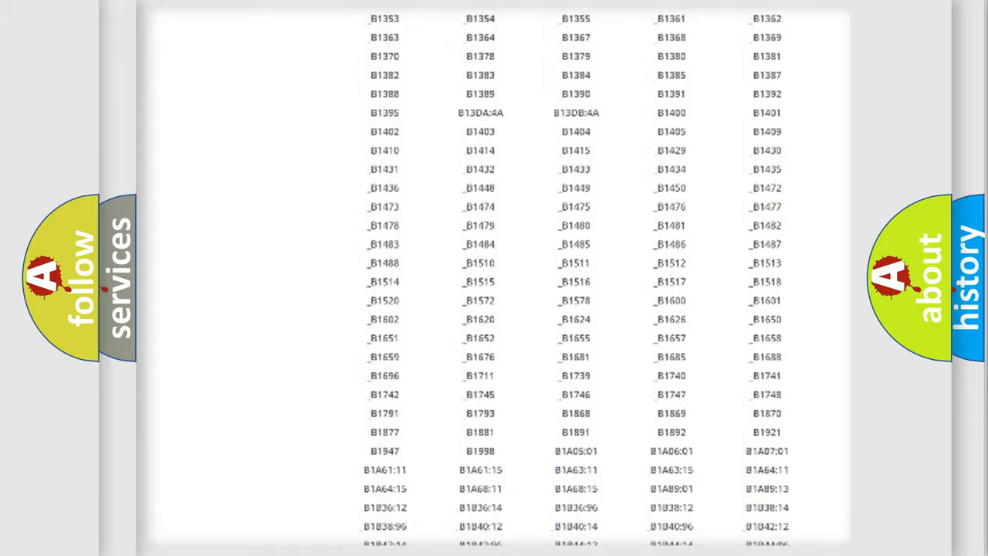
scroll(up, 3)
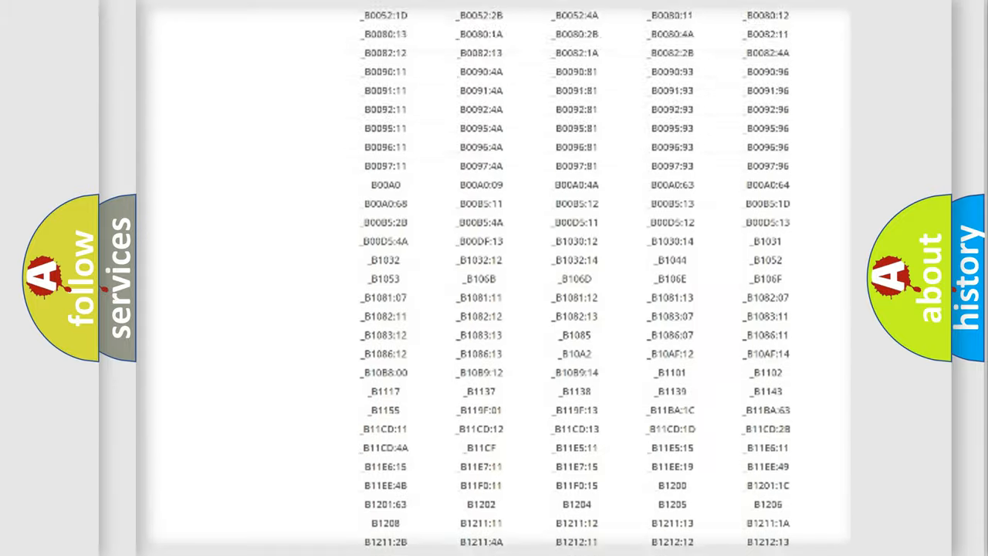
scroll(up, 3)
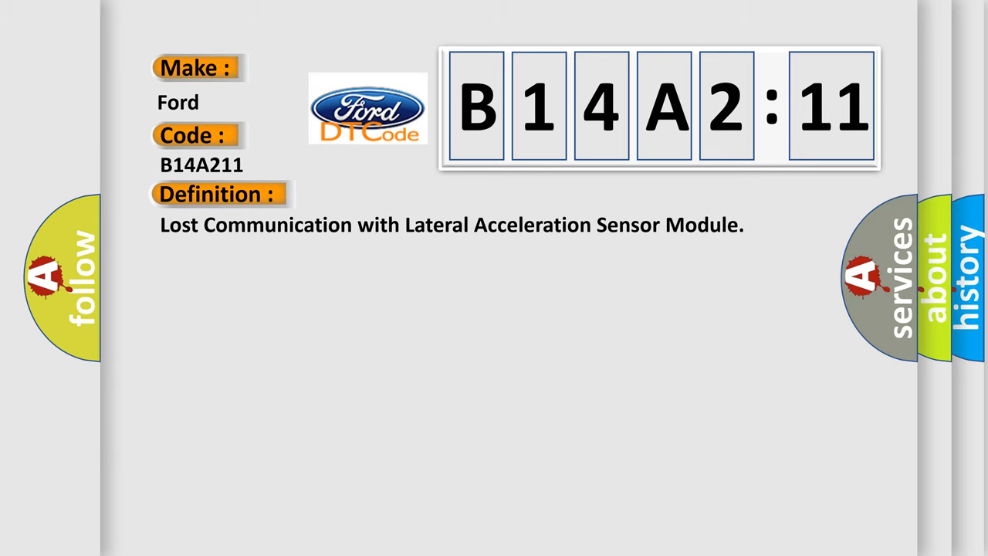
Step: Advance the B14A2:11 slide to its description of acceleration-sensor data loss at 10–17.4 V IG1
click(401, 194)
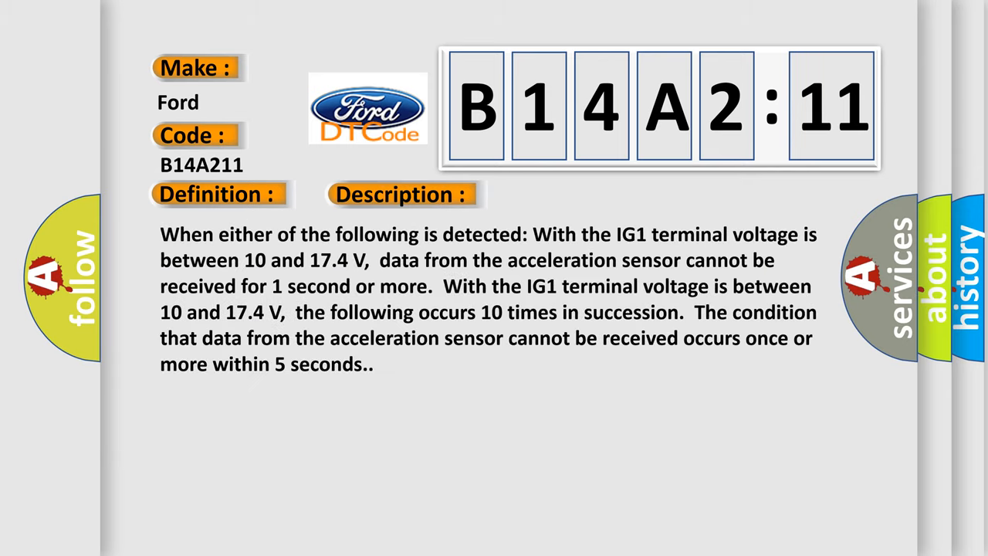